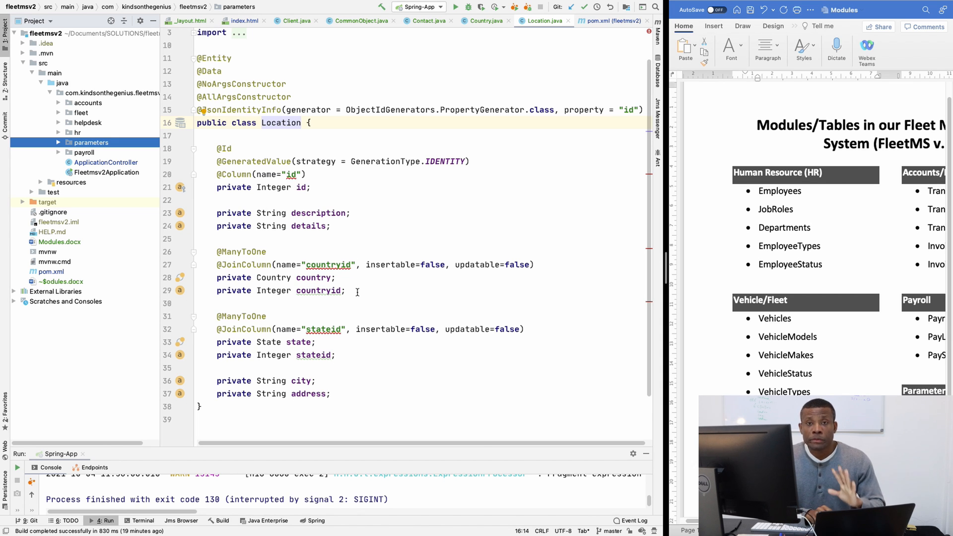
mouse_move(344, 359)
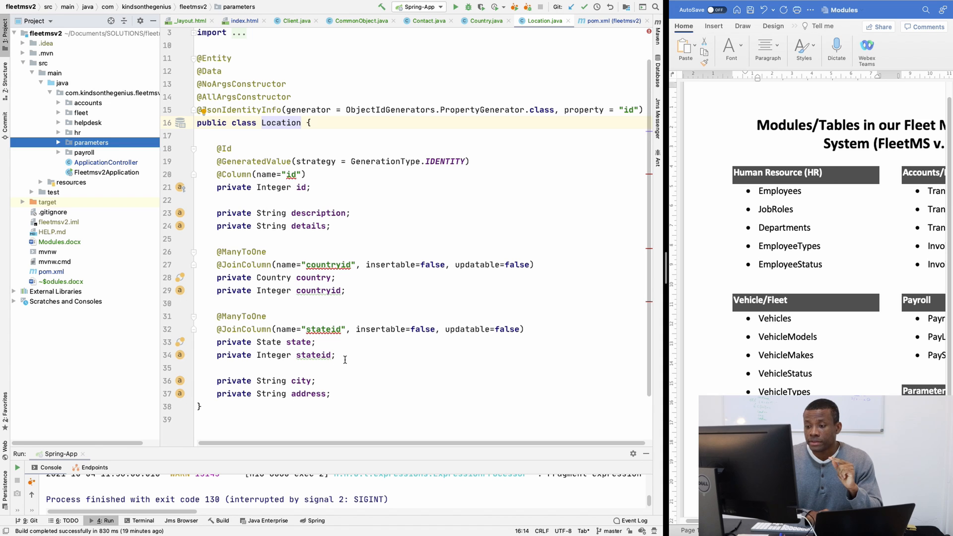
Select the state mapping lines in Location, then bring the mvnrepository.com browser window forward.
drag(216, 315, 334, 356)
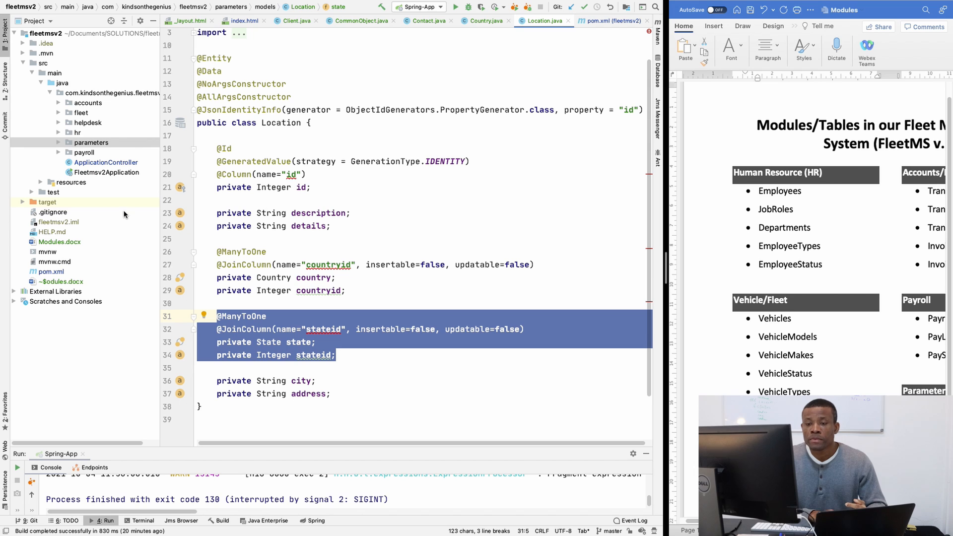
click(77, 132)
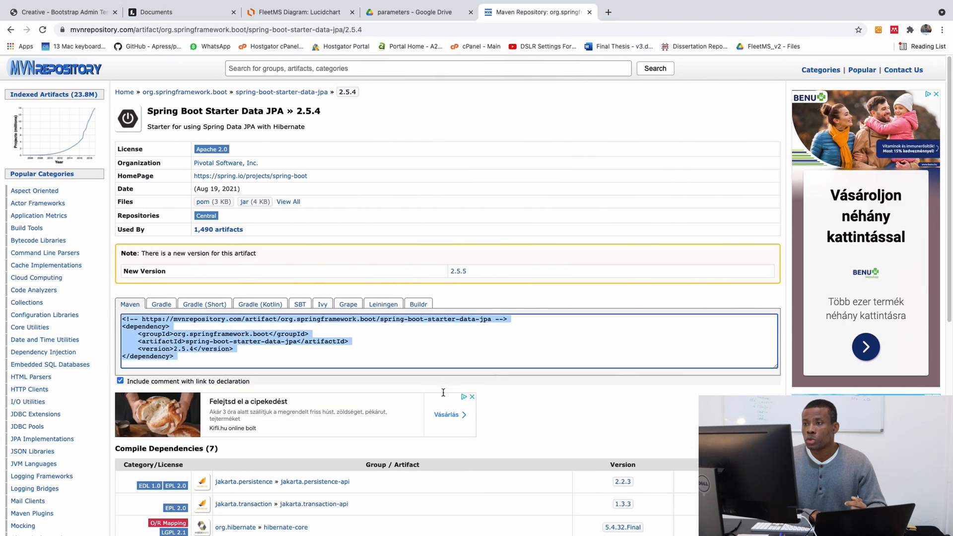
Browse from FleetMS_v2 into the hr models folder in Google Drive and download it.
click(416, 12)
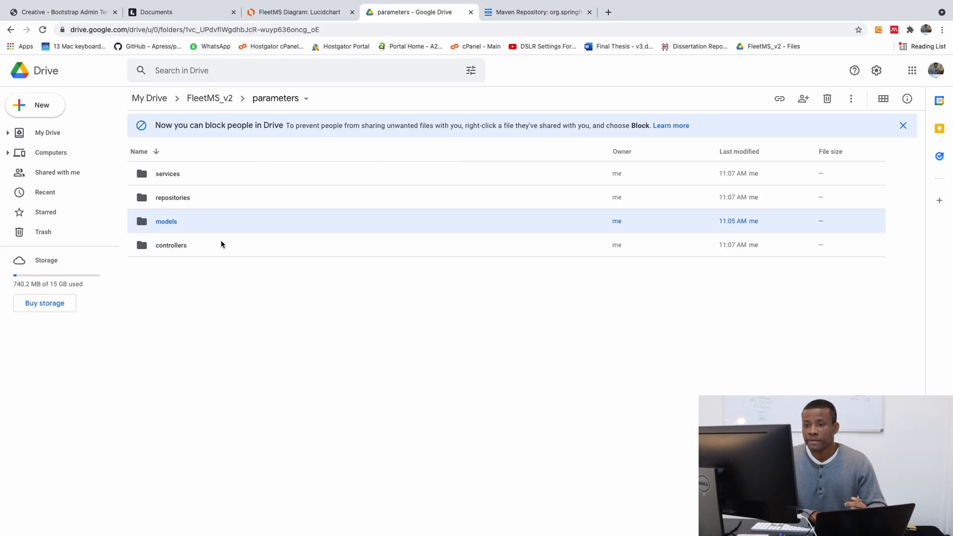
click(209, 98)
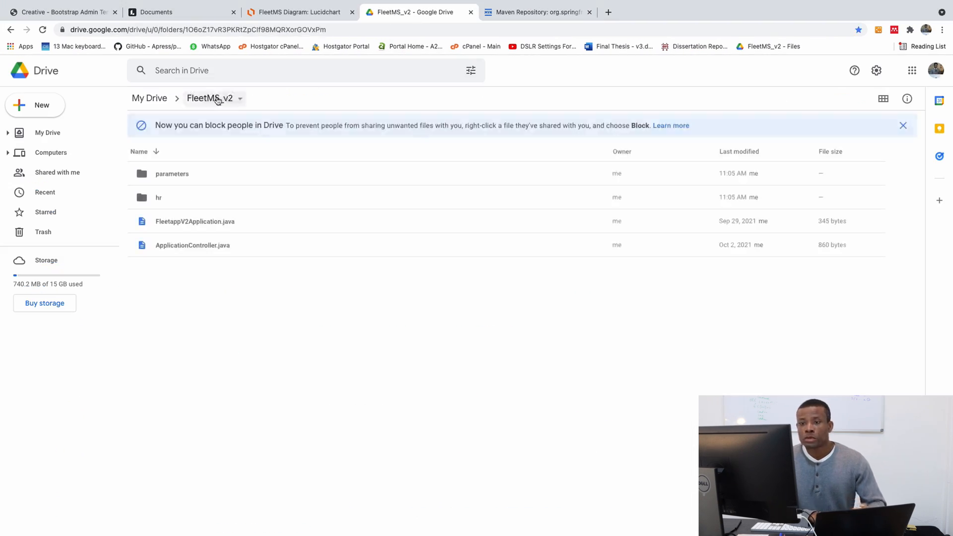
mouse_move(159, 197)
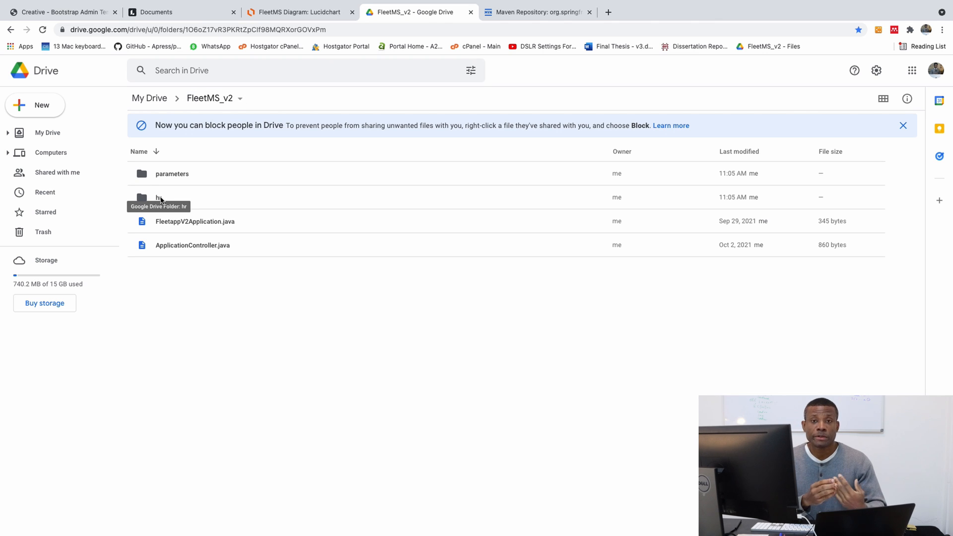
double_click(158, 196)
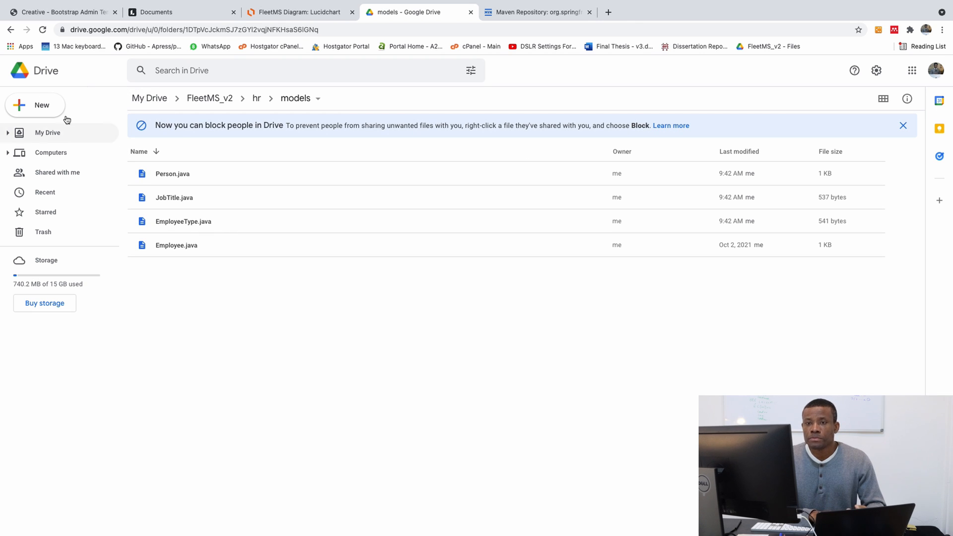
mouse_move(183, 222)
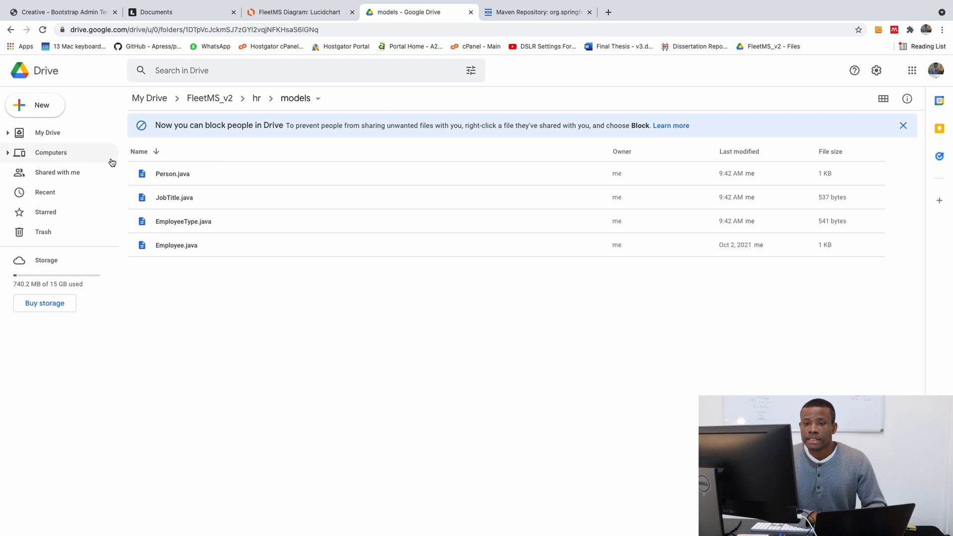
mouse_move(273, 98)
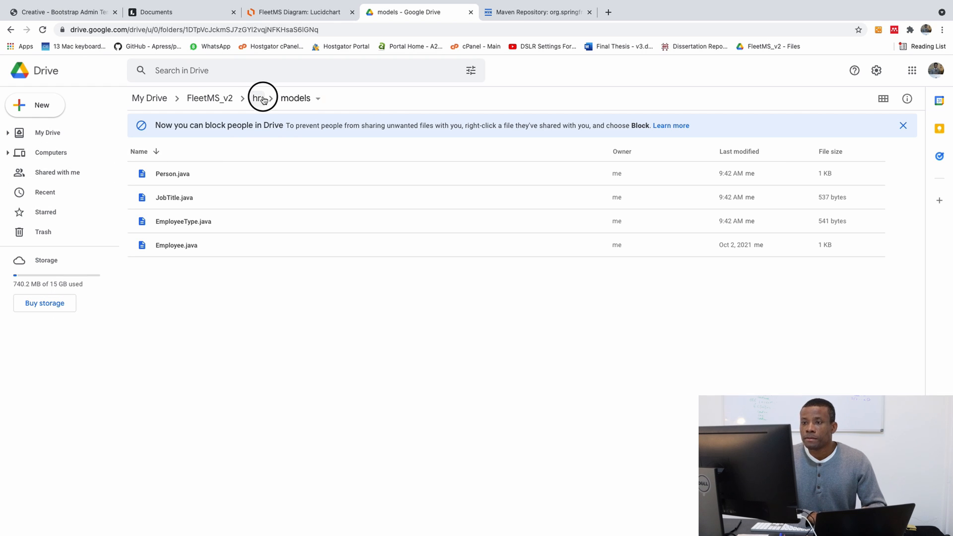
right_click(163, 221)
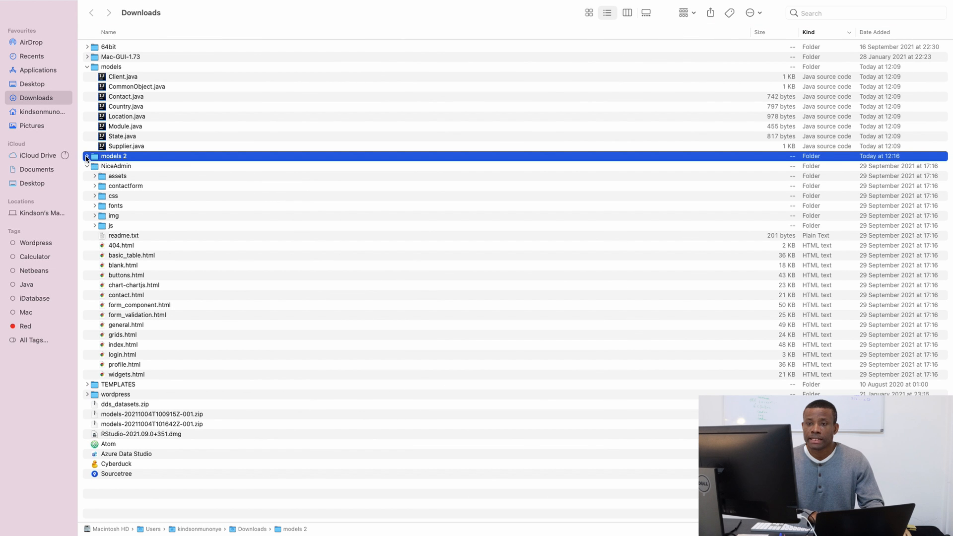
Copy Employee, EmployeeType, JobTitle and Person .java files from the models 2 folder.
click(87, 155)
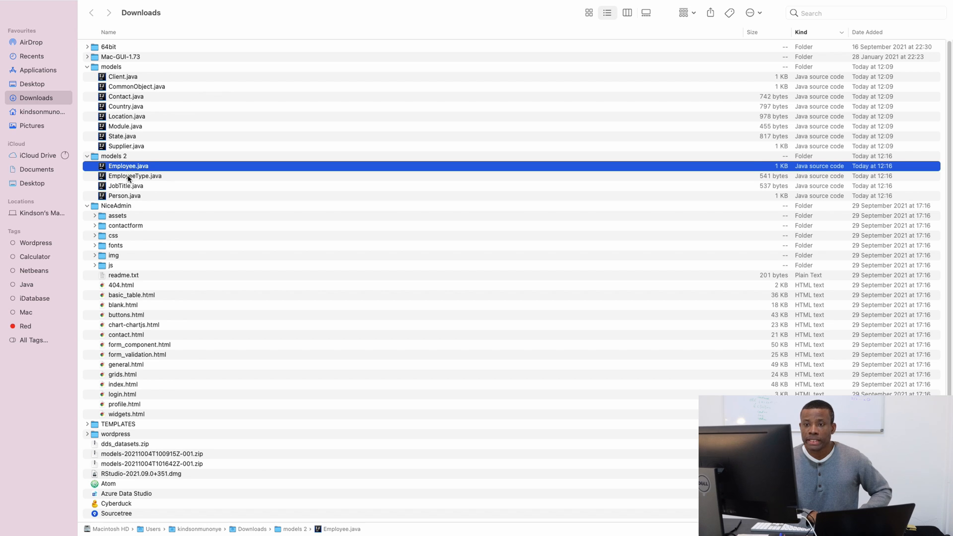
click(124, 195)
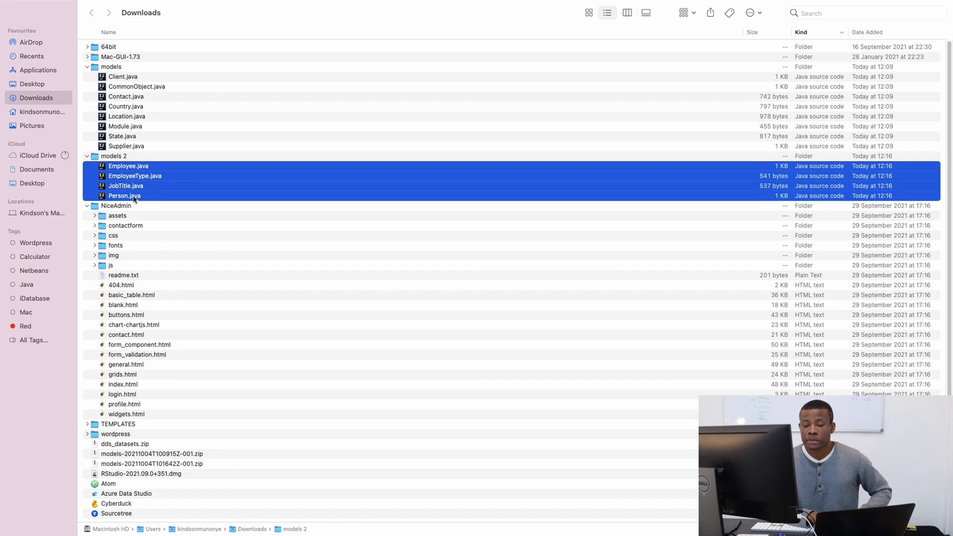
right_click(125, 196)
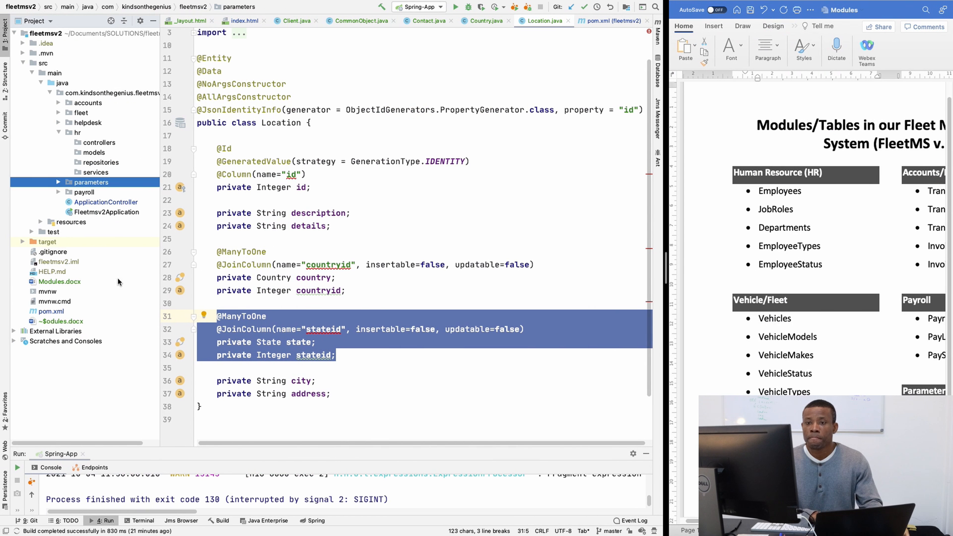
Paste the copied classes into the hr models package.
click(93, 152)
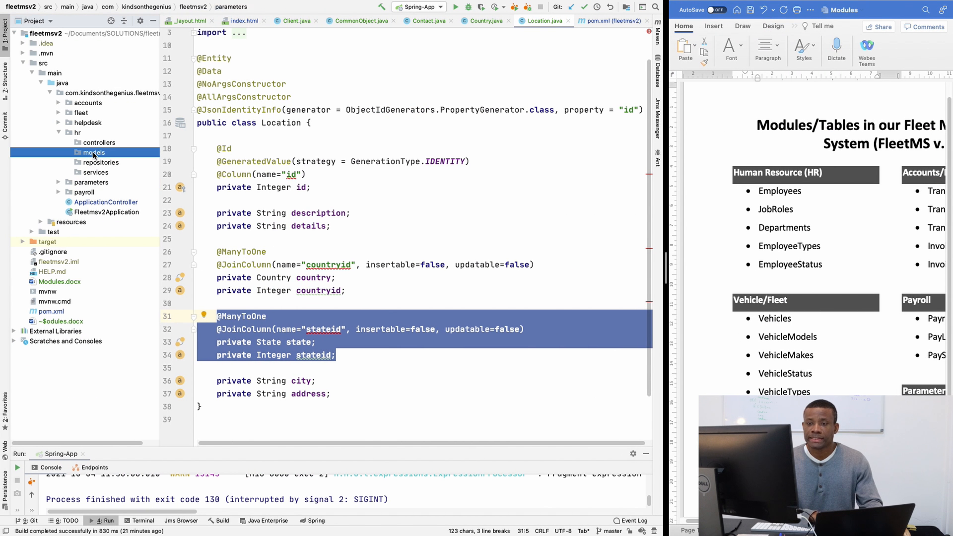
right_click(94, 152)
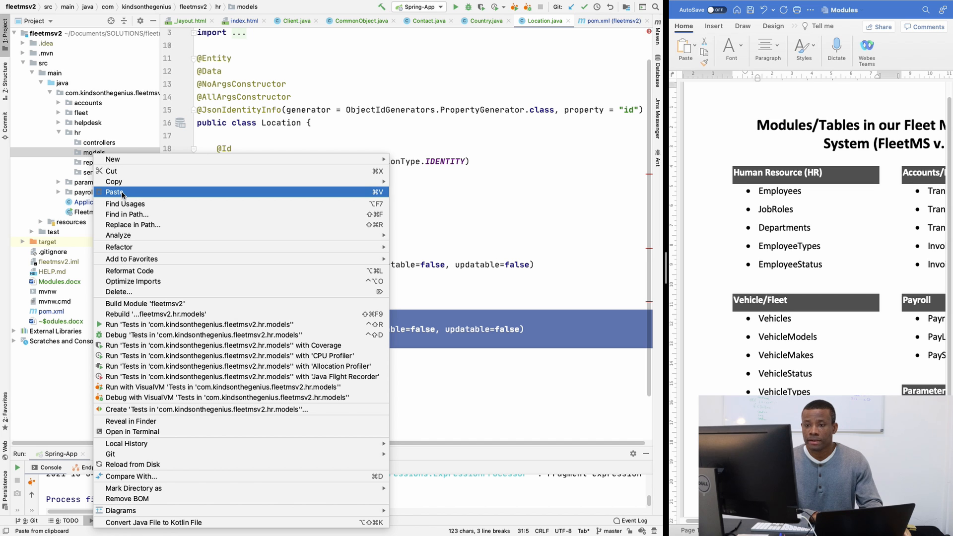
click(115, 192)
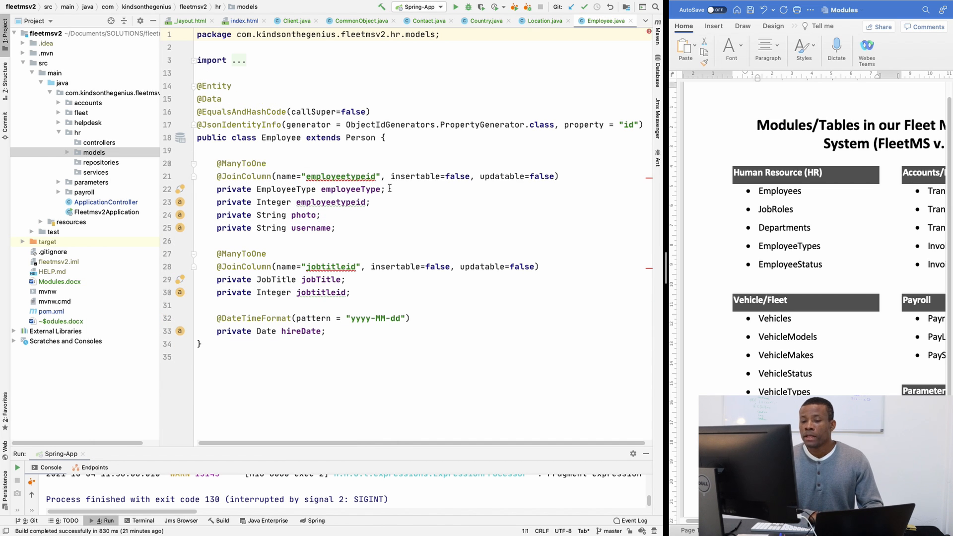
Expand hr models and review the new classes, ending on EmployeeType.
click(94, 151)
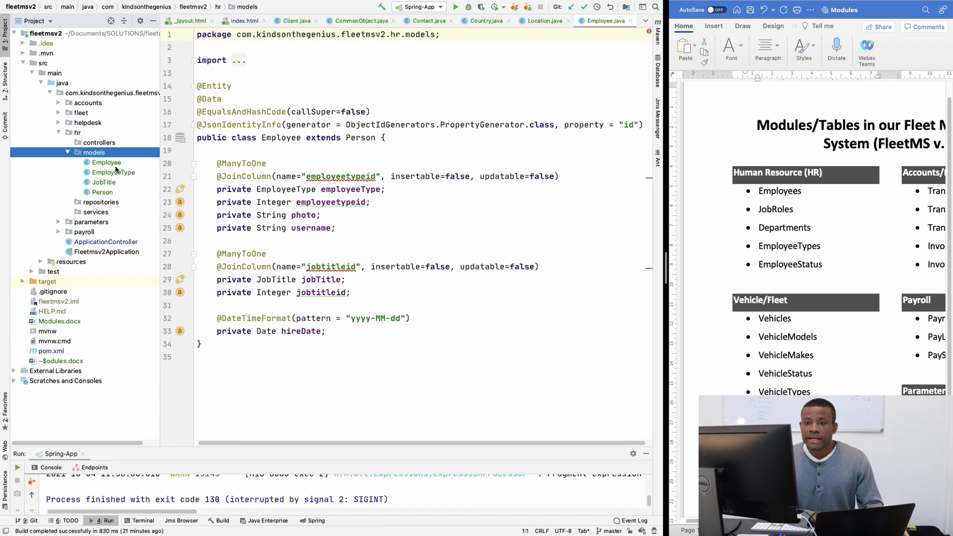
click(106, 162)
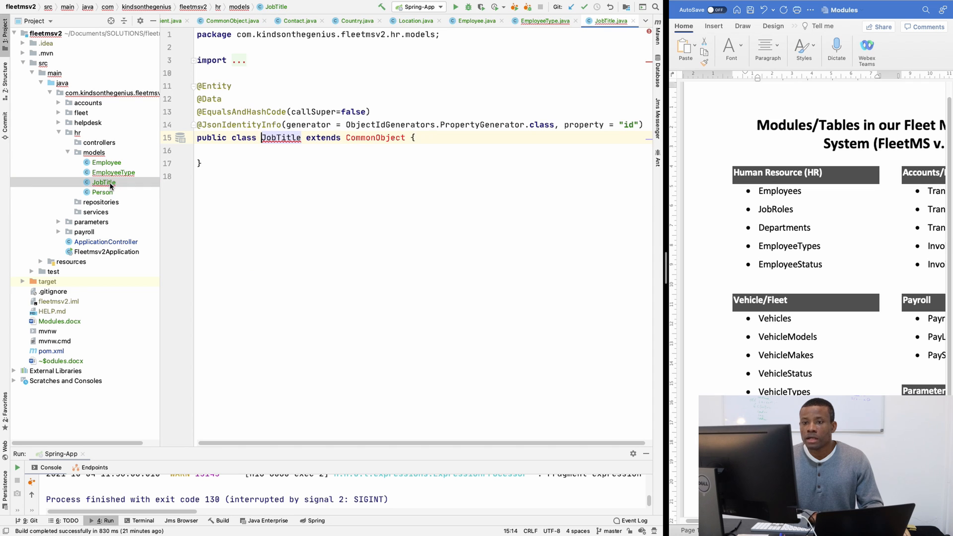
click(112, 172)
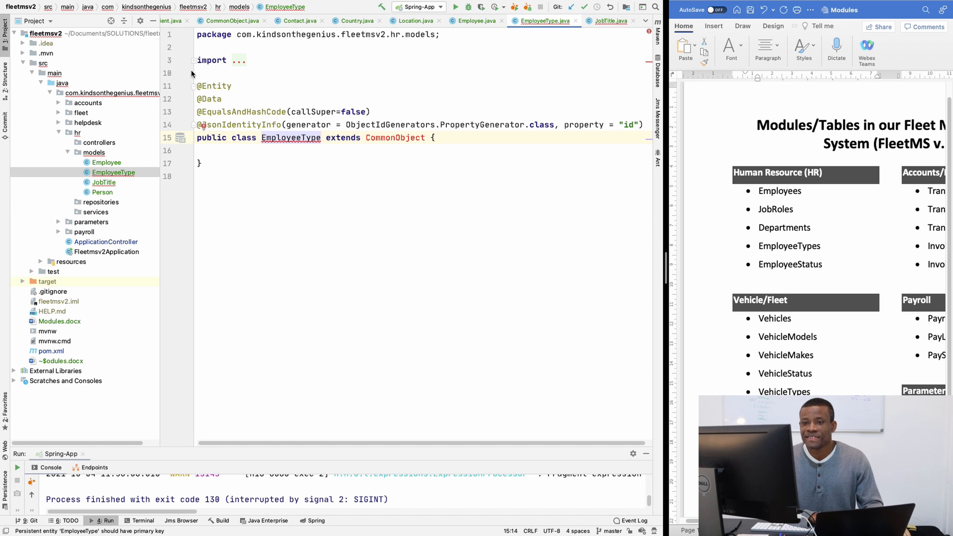
In JobTitle, import CommonObject from fleetmsv2 parameters models to resolve the superclass.
click(194, 60)
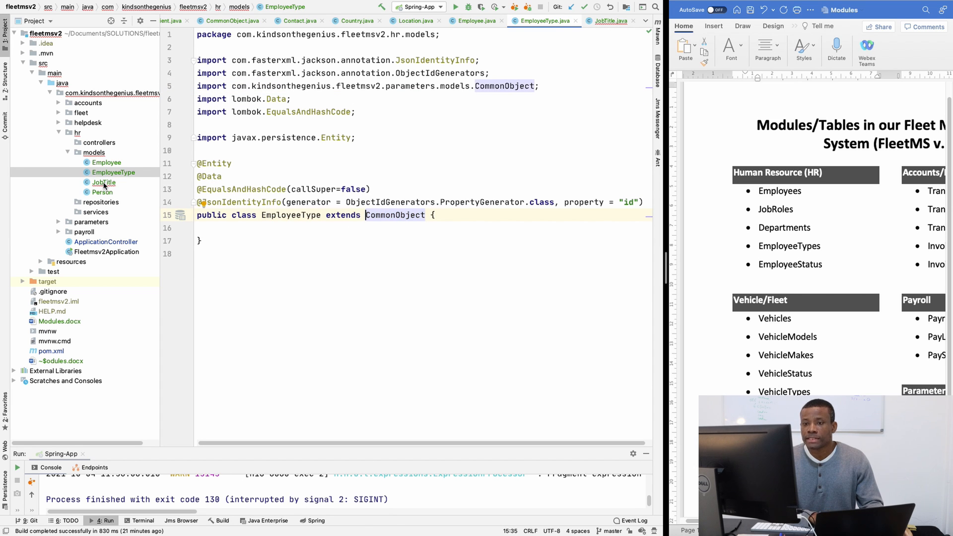
click(103, 182)
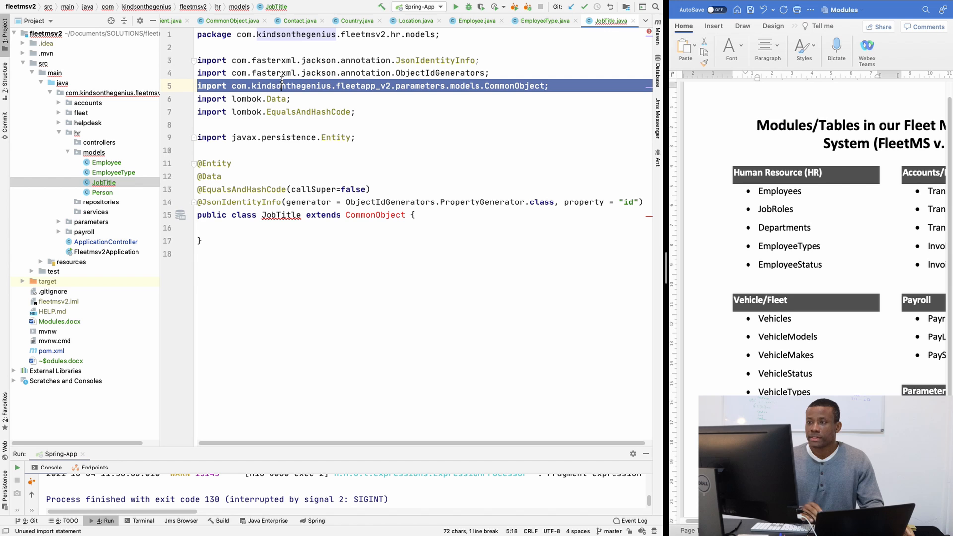
click(375, 202)
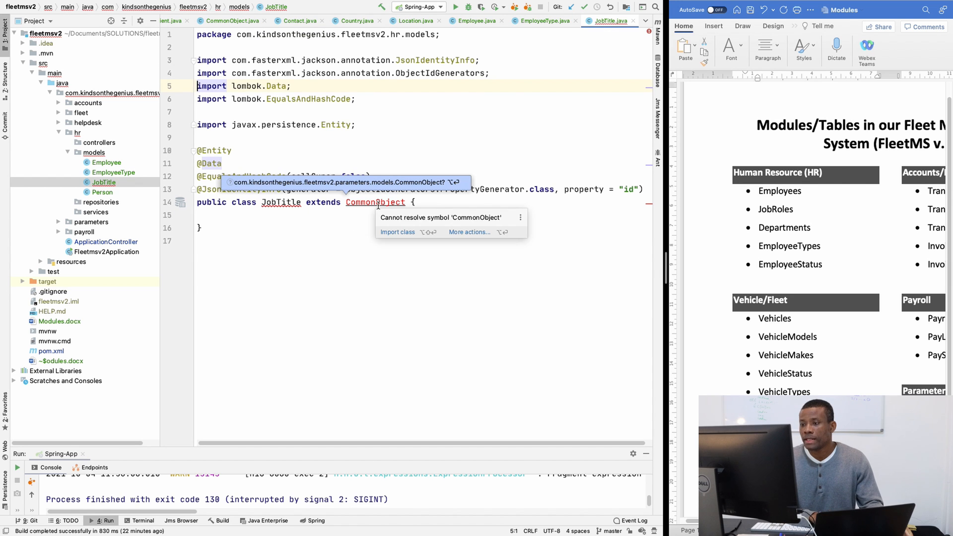
click(397, 231)
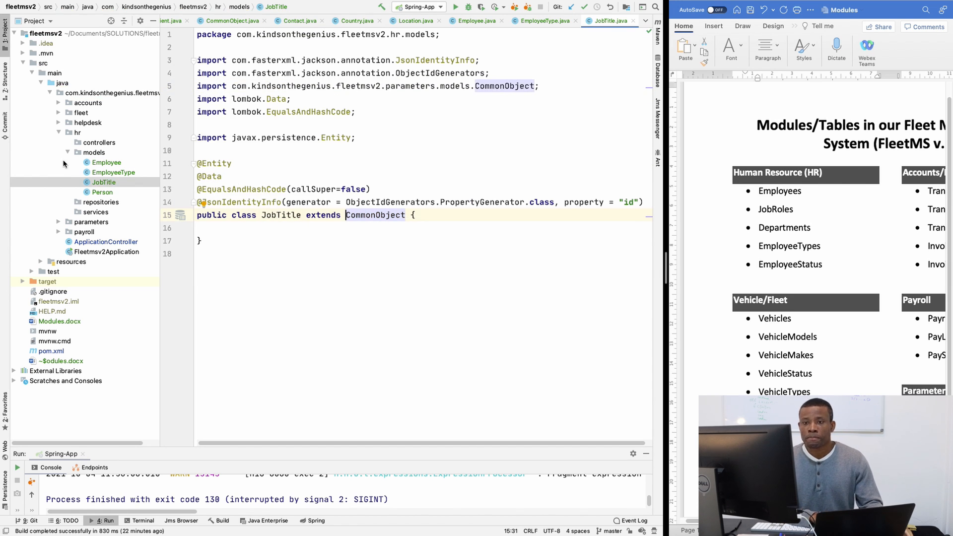
Collapse hr models and expand parameters models to reach the Client class.
click(68, 152)
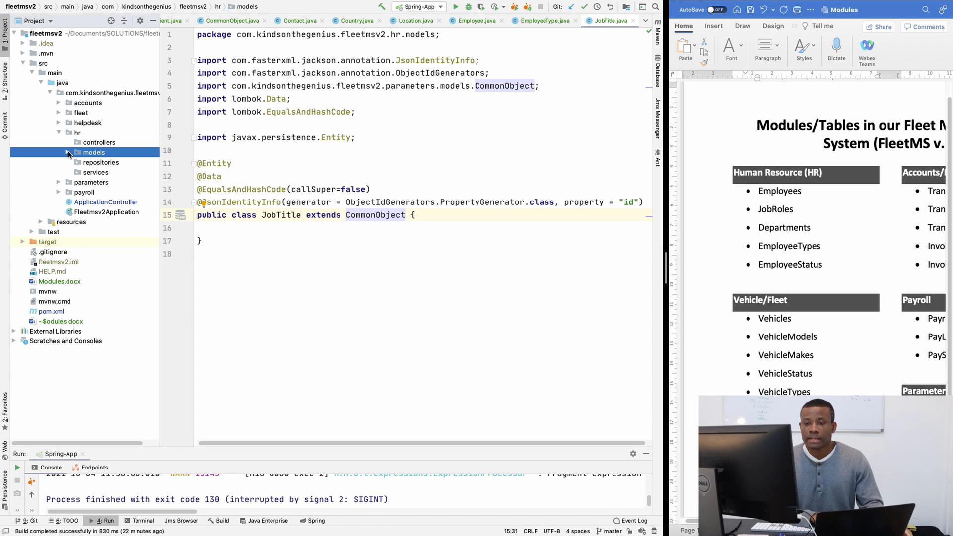
click(58, 182)
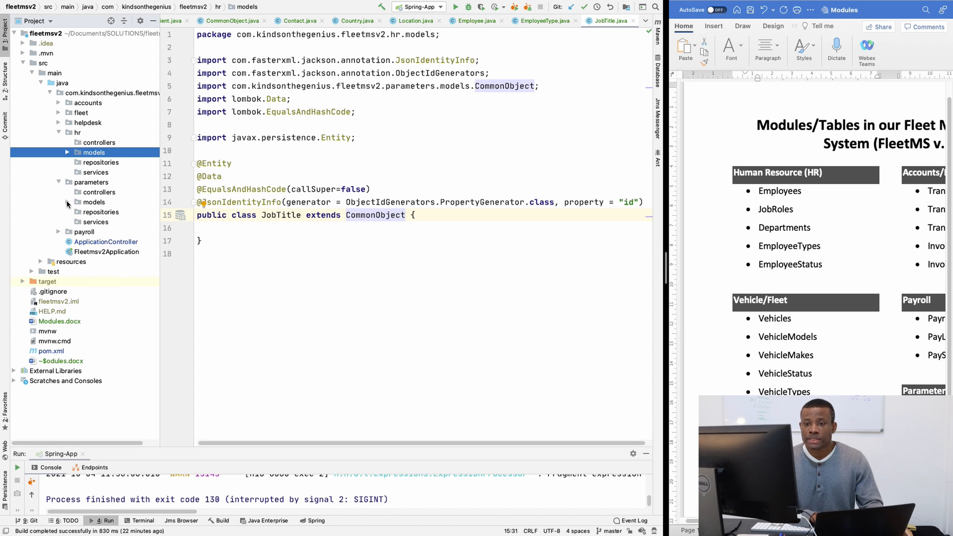
click(99, 211)
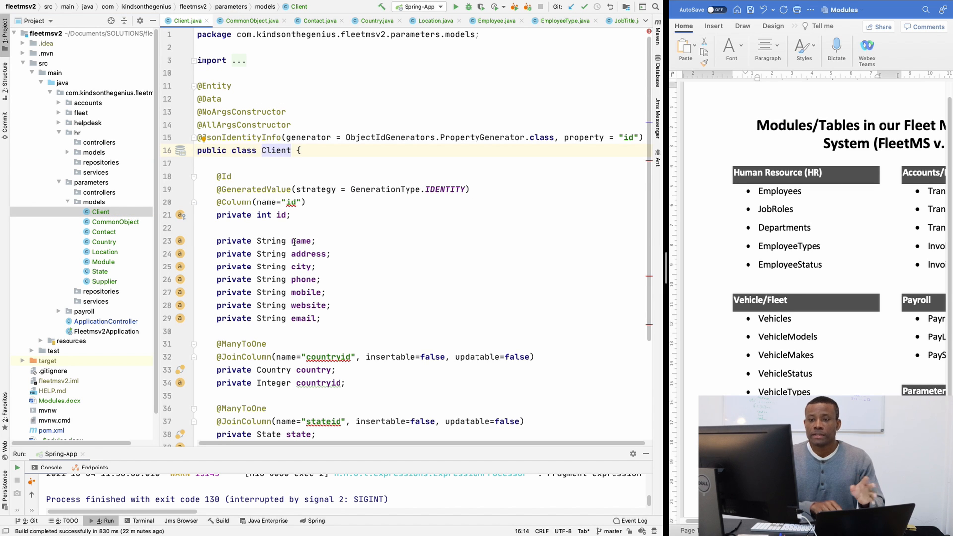
In Person, import Country and State from fleetmsv2 parameters models so the fields resolve.
click(69, 152)
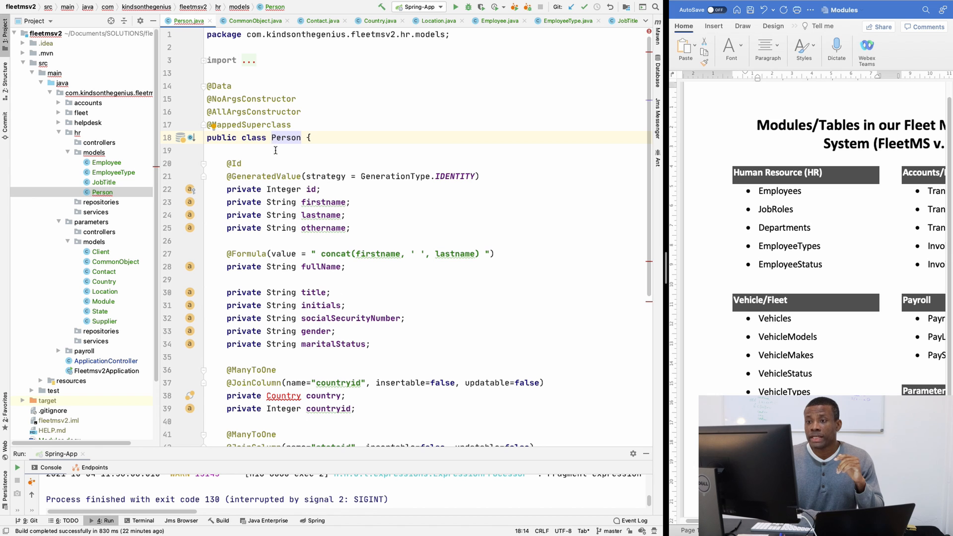
mouse_move(329, 332)
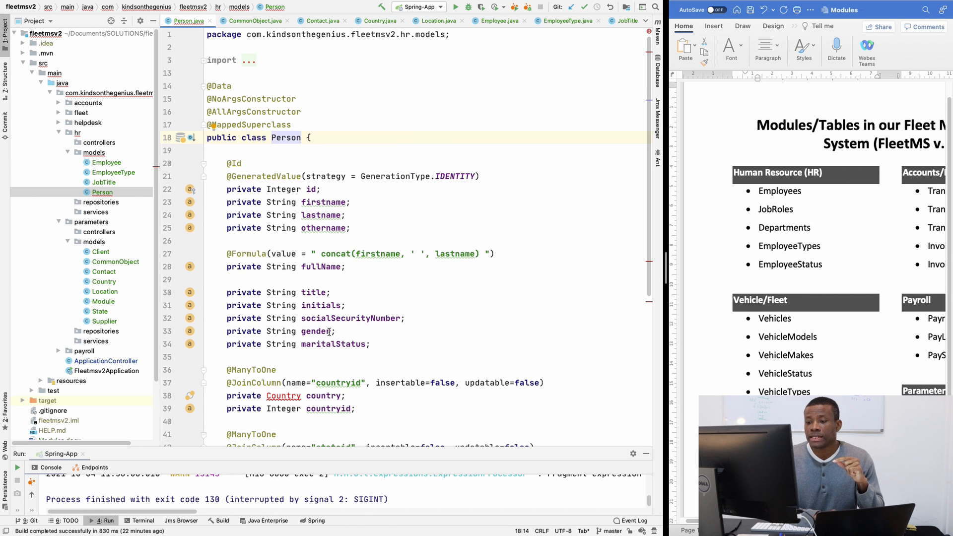
scroll(down, 3)
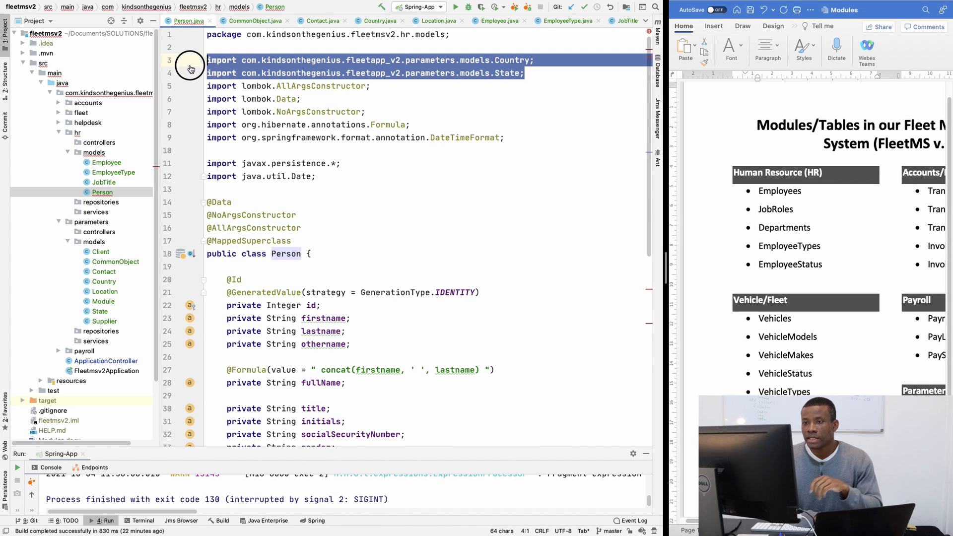
scroll(down, 3)
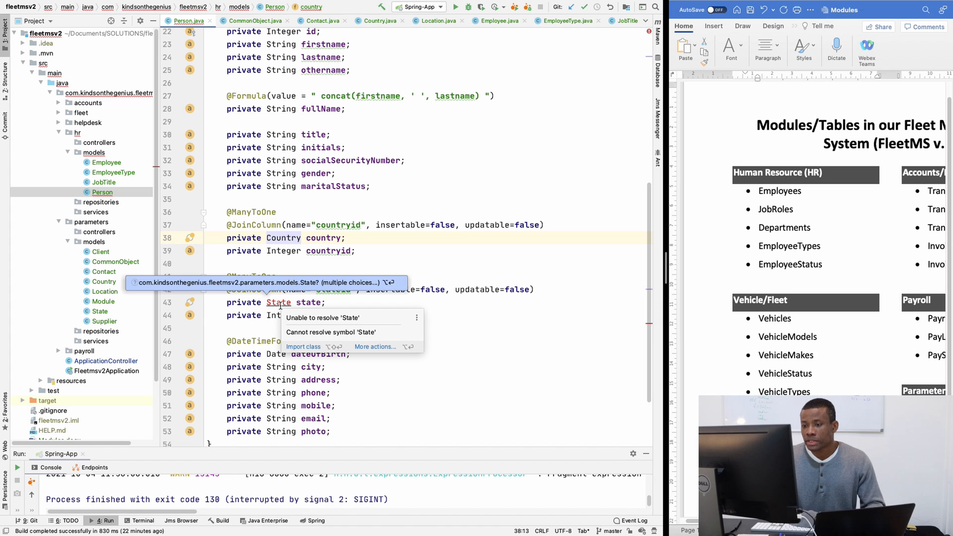
click(303, 346)
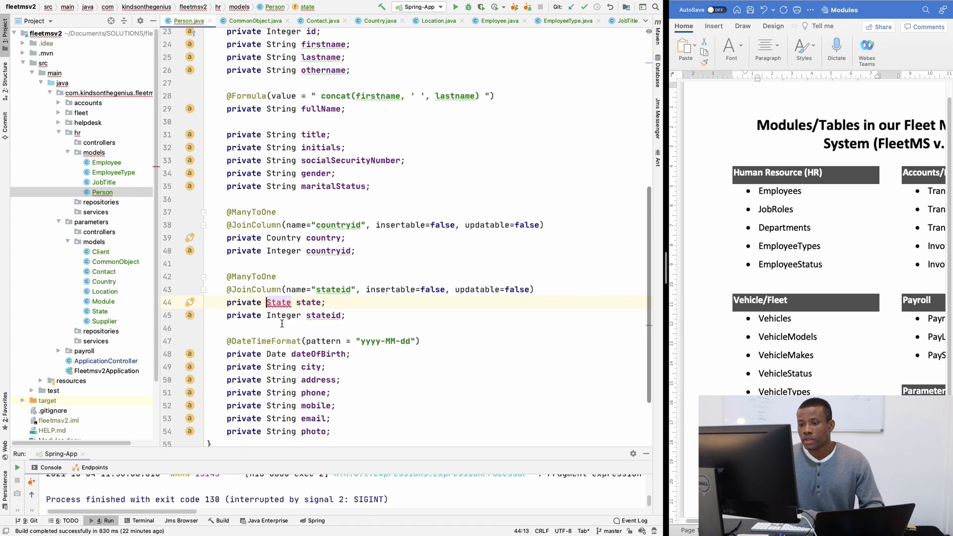
scroll(down, 3)
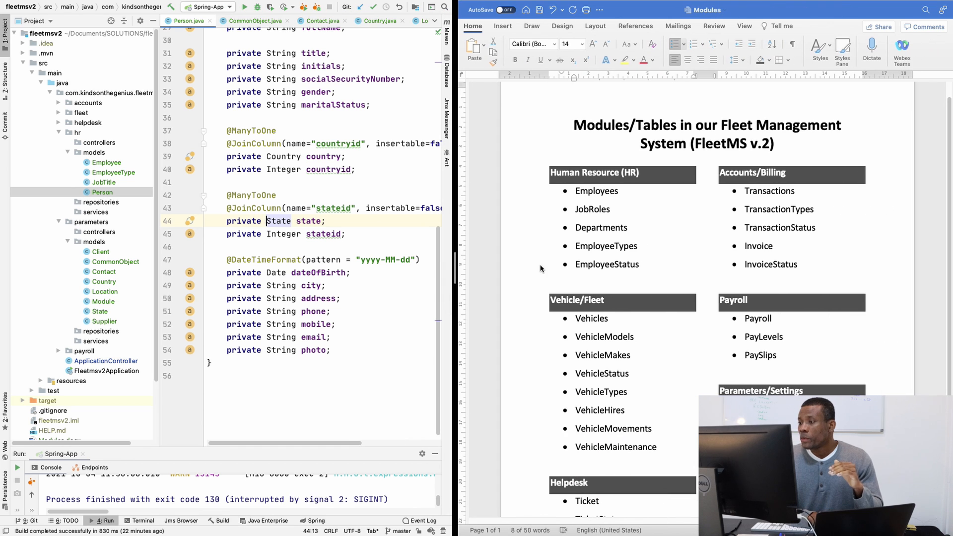
Widen the Word modules document so the Human Resource module list reads in full.
drag(576, 317, 657, 451)
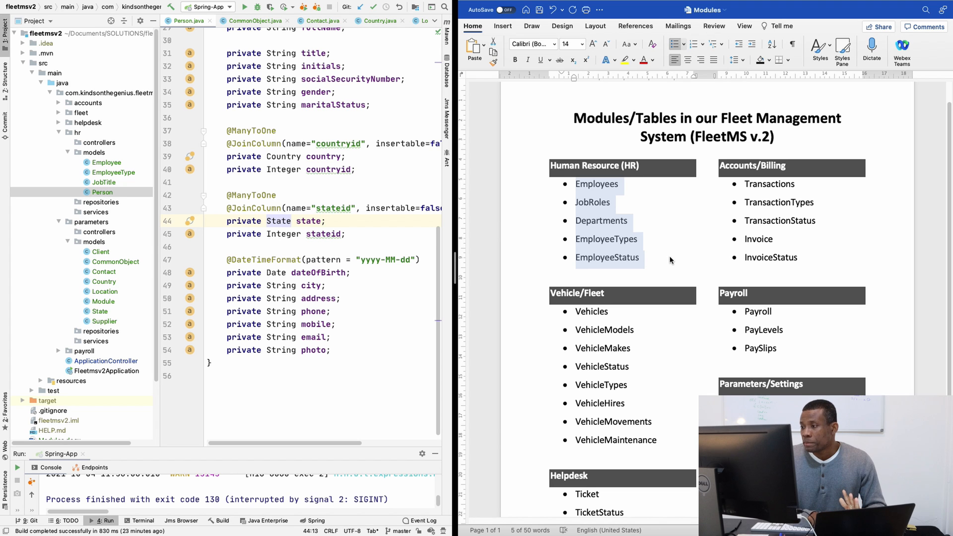
double_click(595, 166)
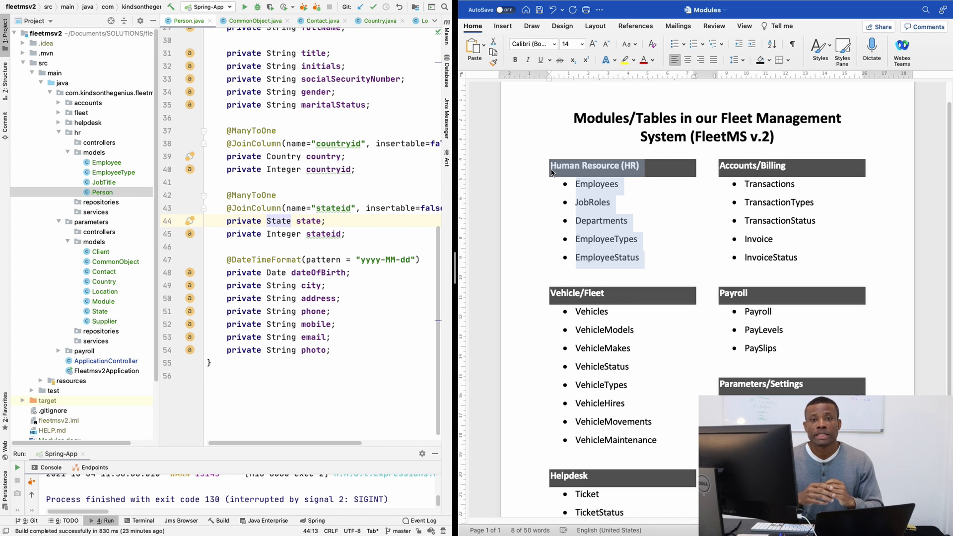
mouse_move(549, 286)
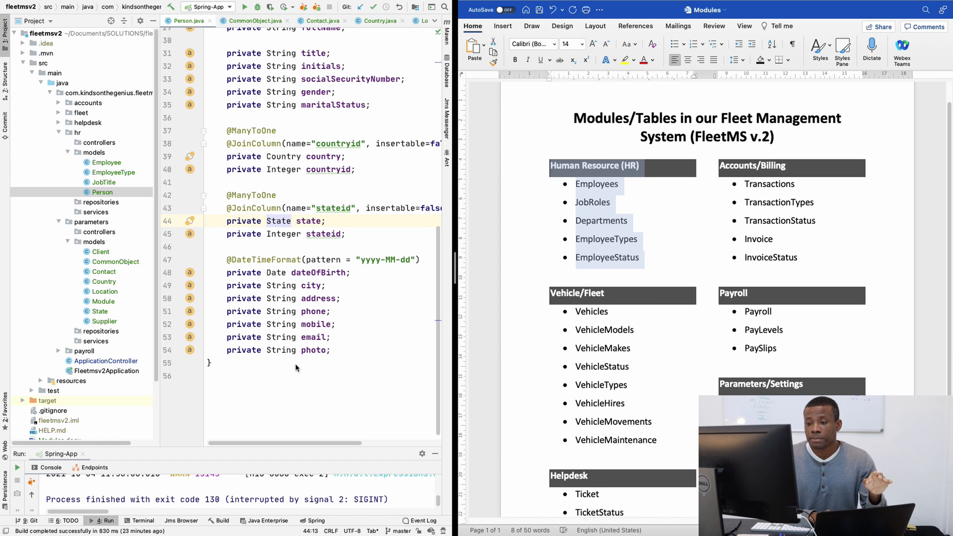
mouse_move(258, 374)
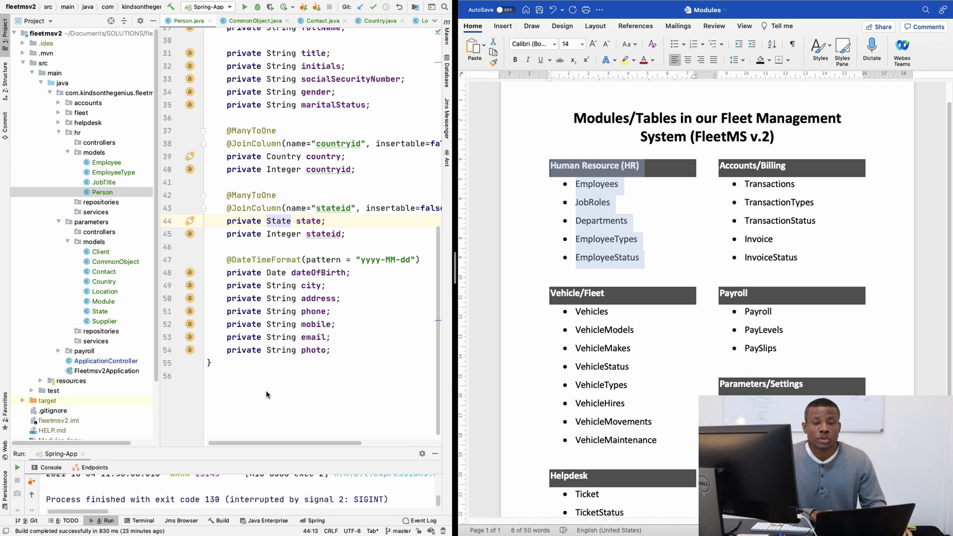
mouse_move(266, 363)
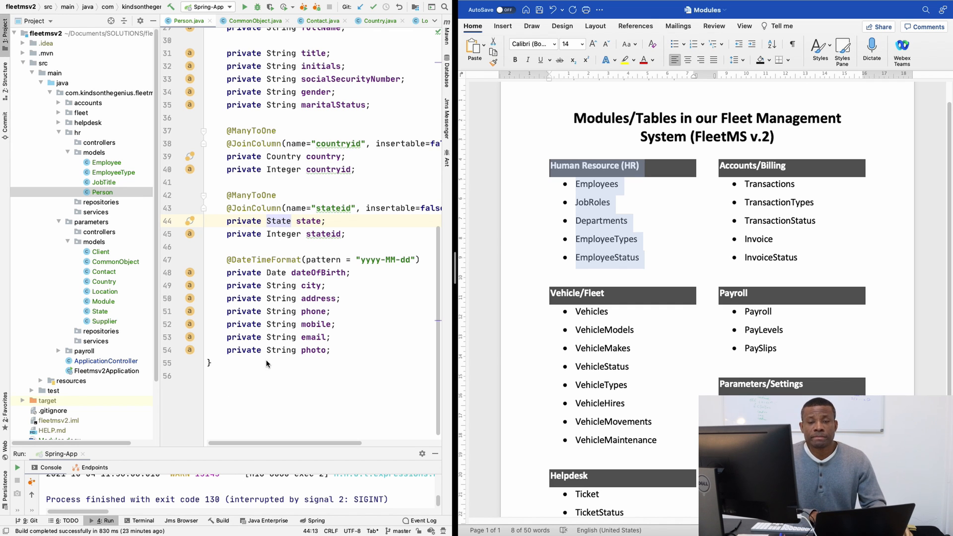
mouse_move(356, 358)
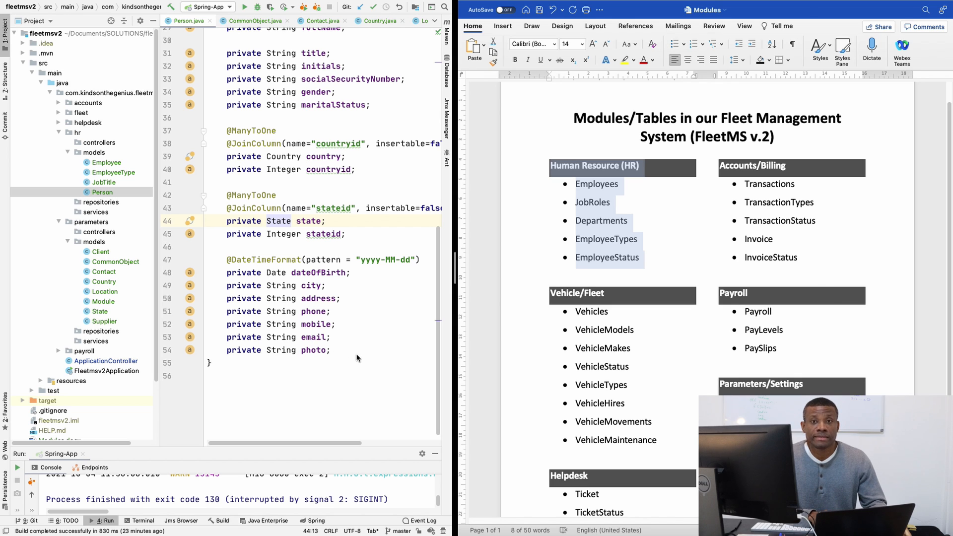